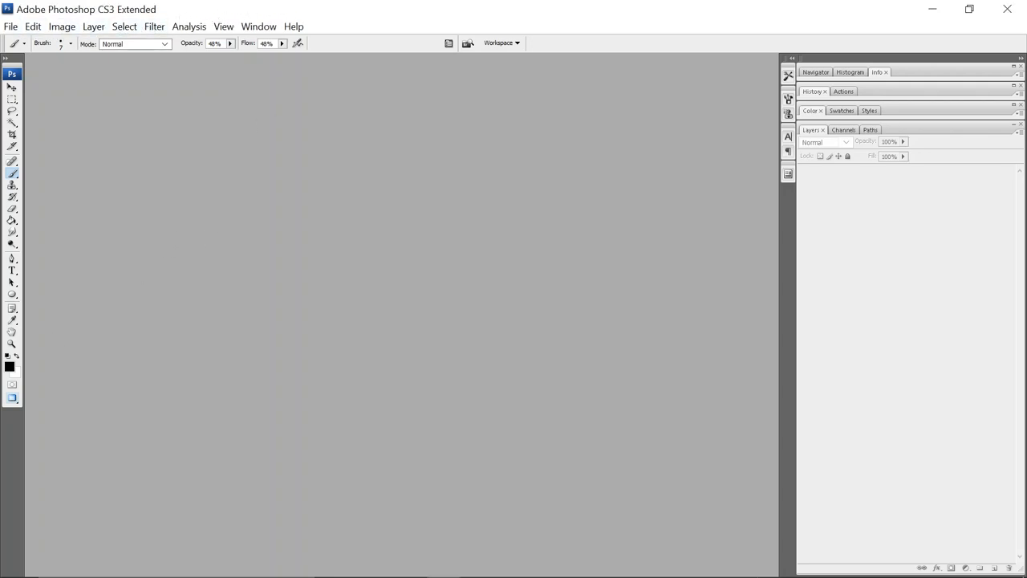
# Create a new 1024×1024 pixel RGB document with a transparent background
pyautogui.click(9, 26)
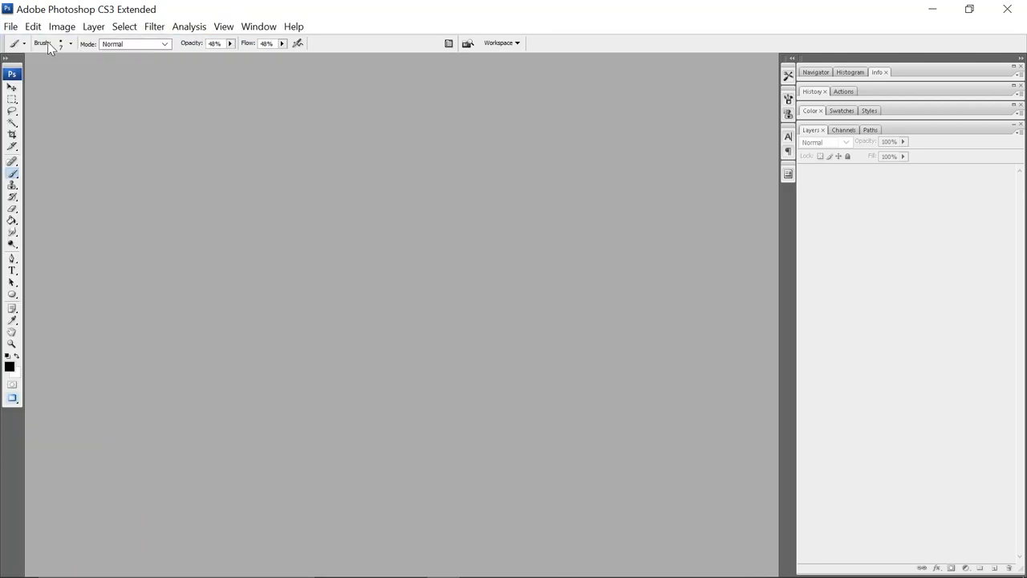
pyautogui.click(12, 25)
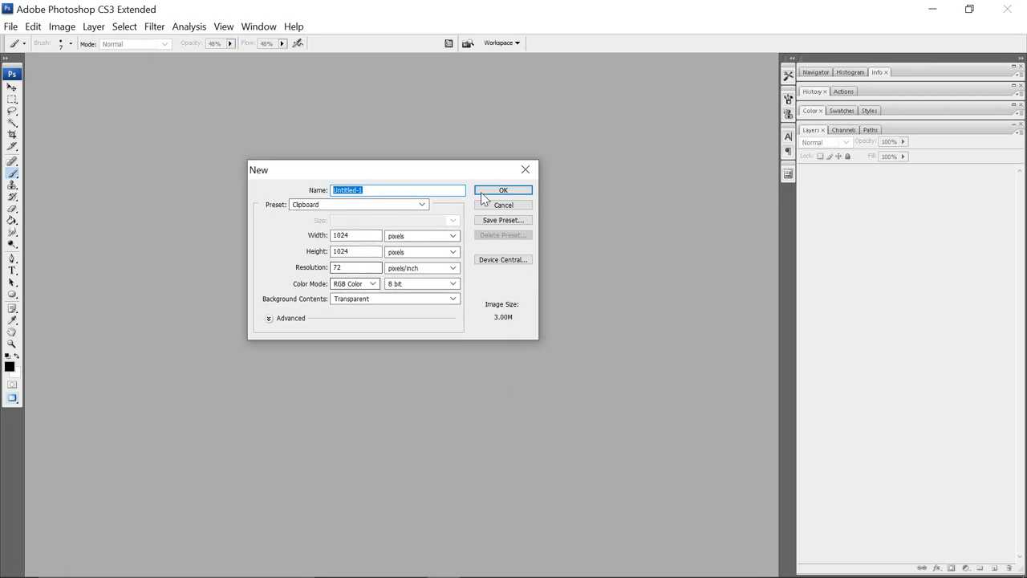
pyautogui.click(504, 205)
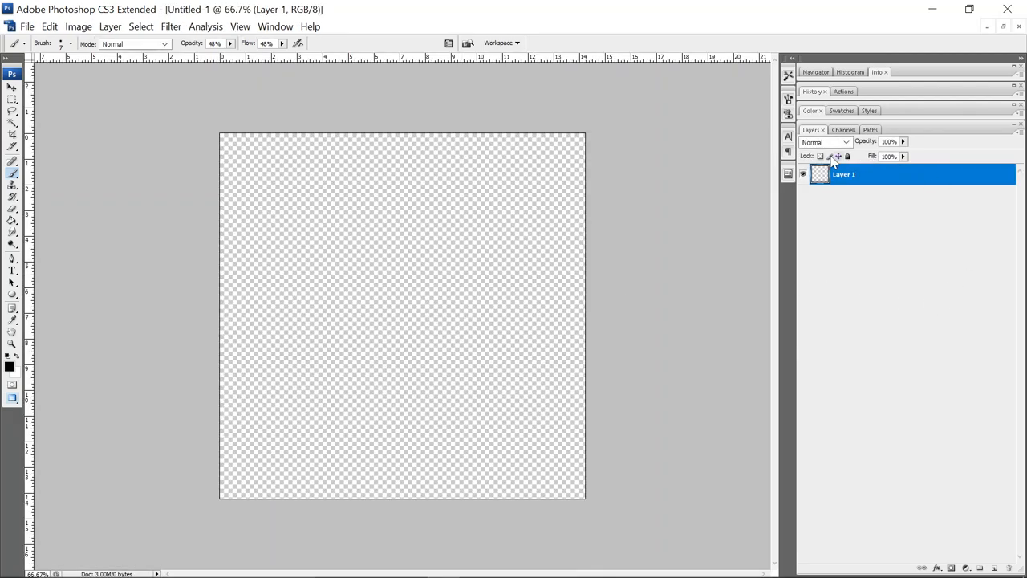
pyautogui.moveTo(721, 195)
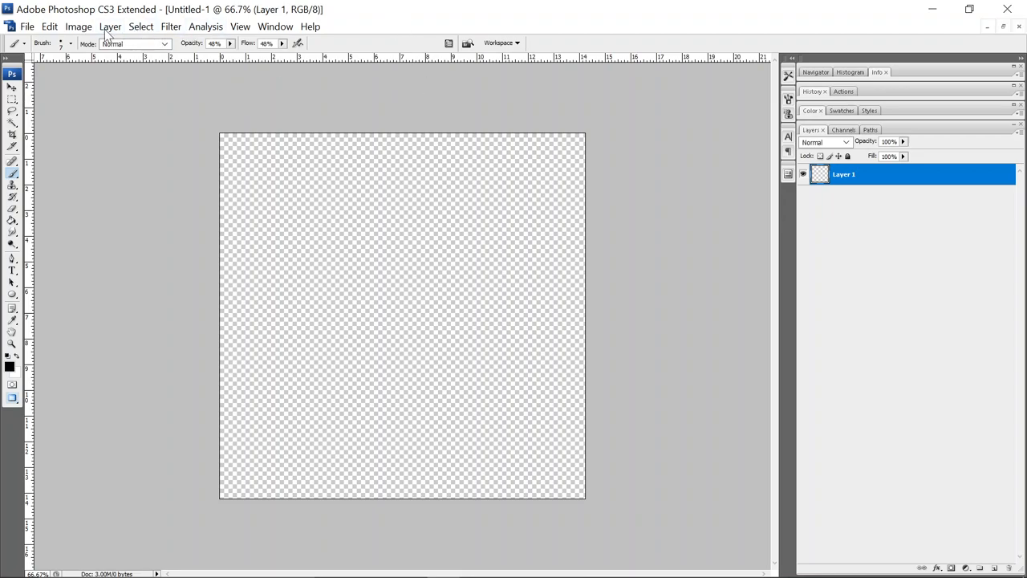
# Convert Layer 1 into the document's Background layer via Layer > New > Background From Layer
pyautogui.click(109, 26)
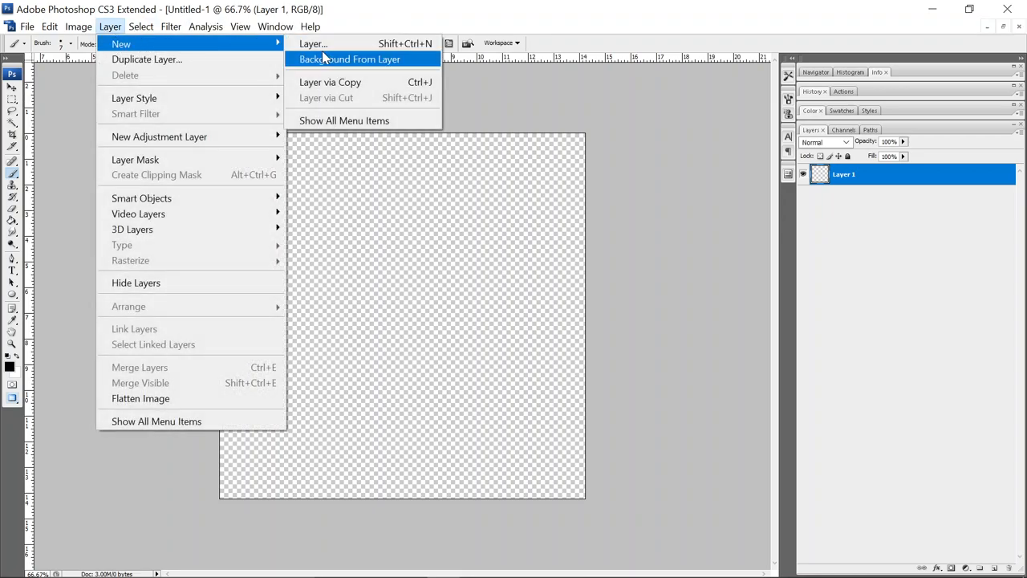
pyautogui.click(350, 59)
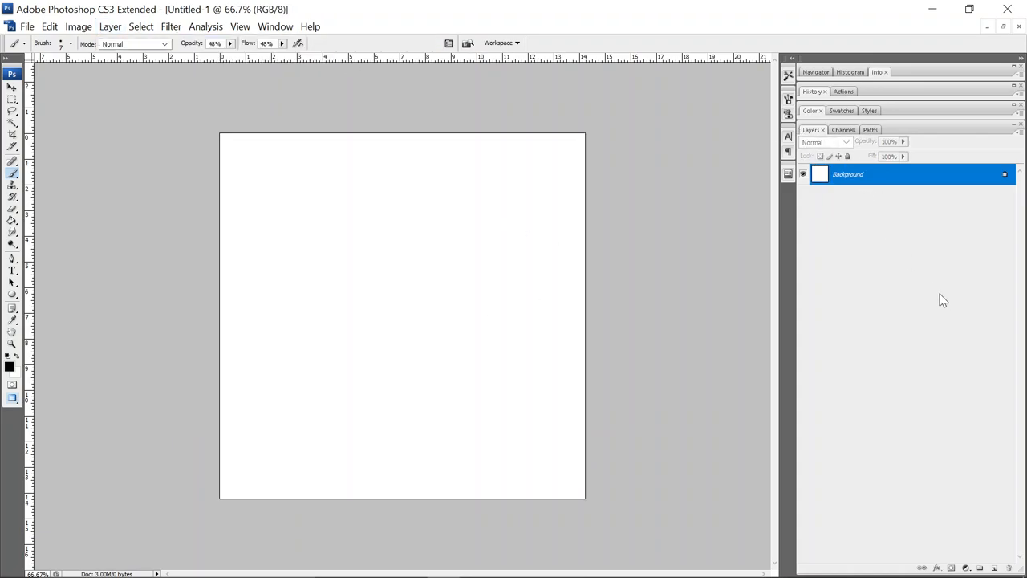
pyautogui.moveTo(925, 354)
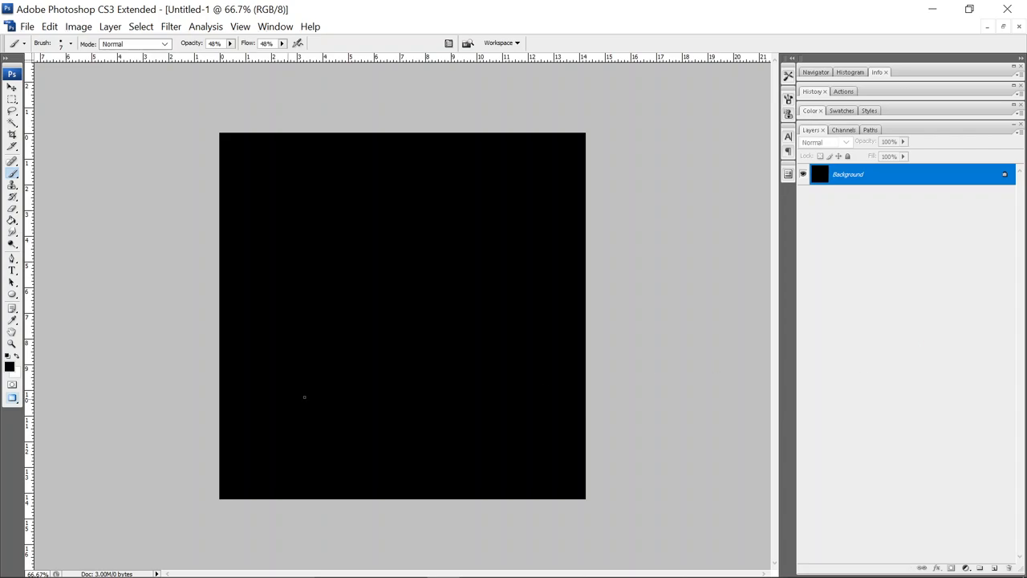
pyautogui.moveTo(109, 350)
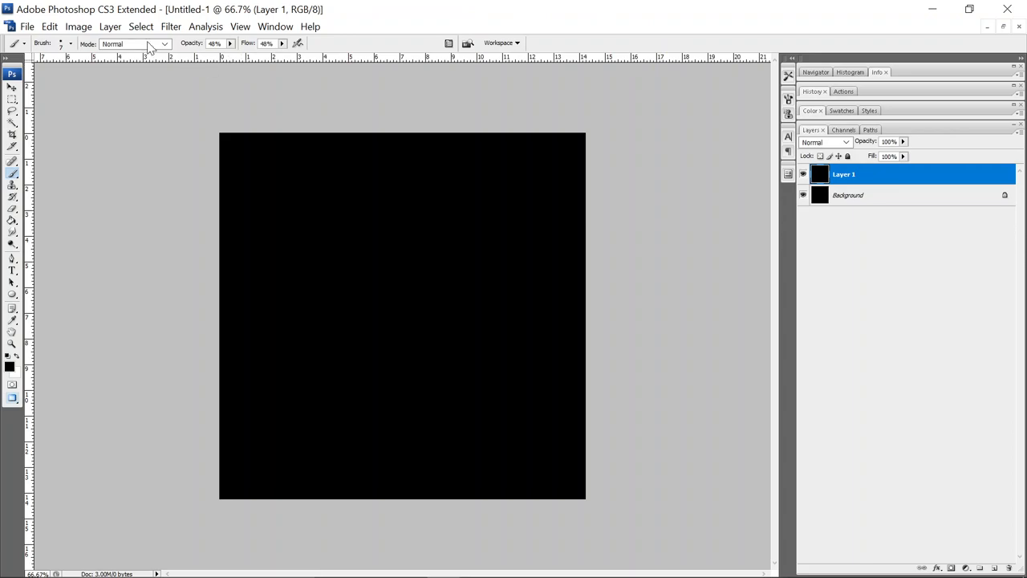
# Render Clouds noise onto Layer 1 and rename the layer to R
pyautogui.click(170, 25)
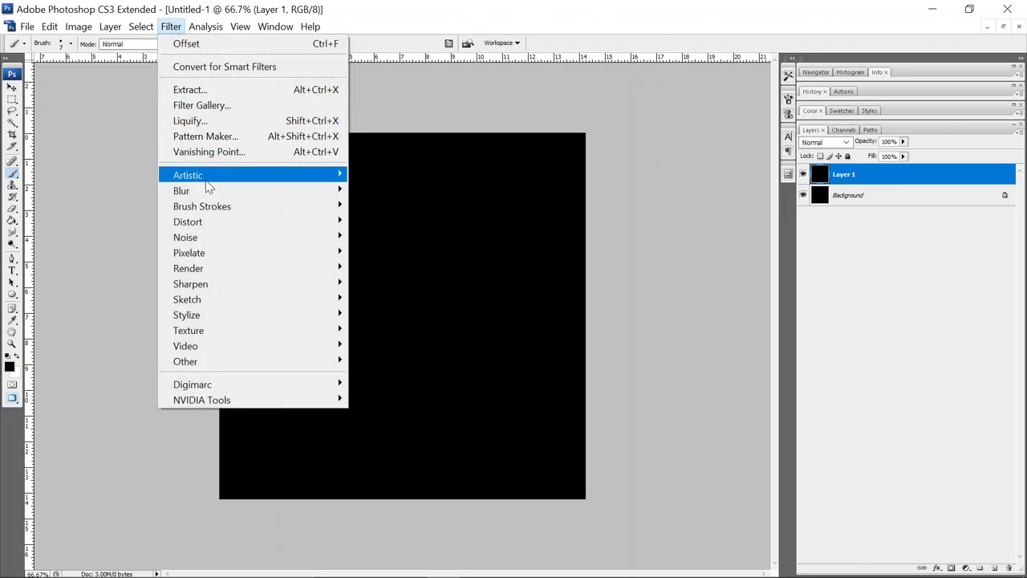
pyautogui.moveTo(189, 268)
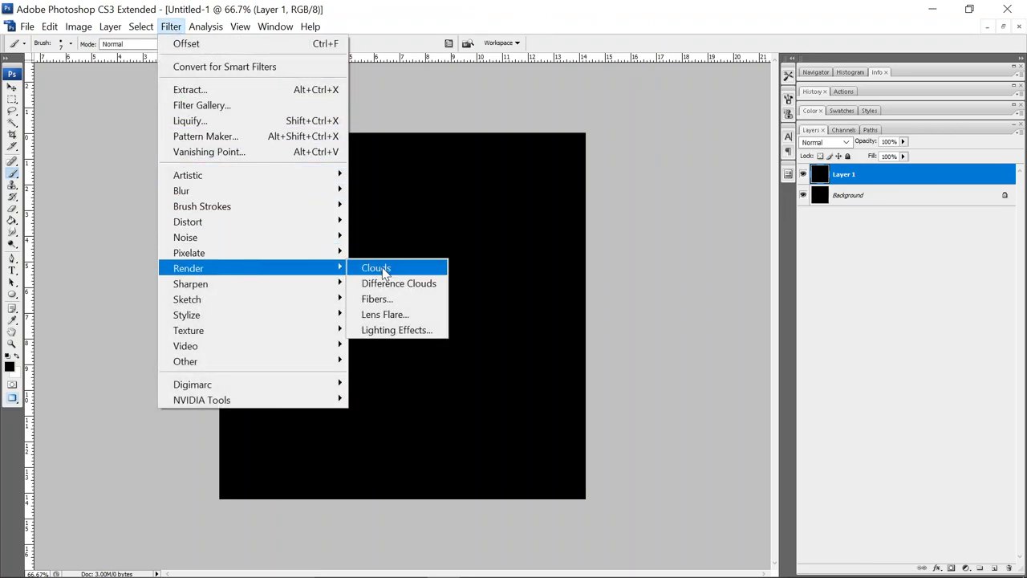
pyautogui.click(375, 266)
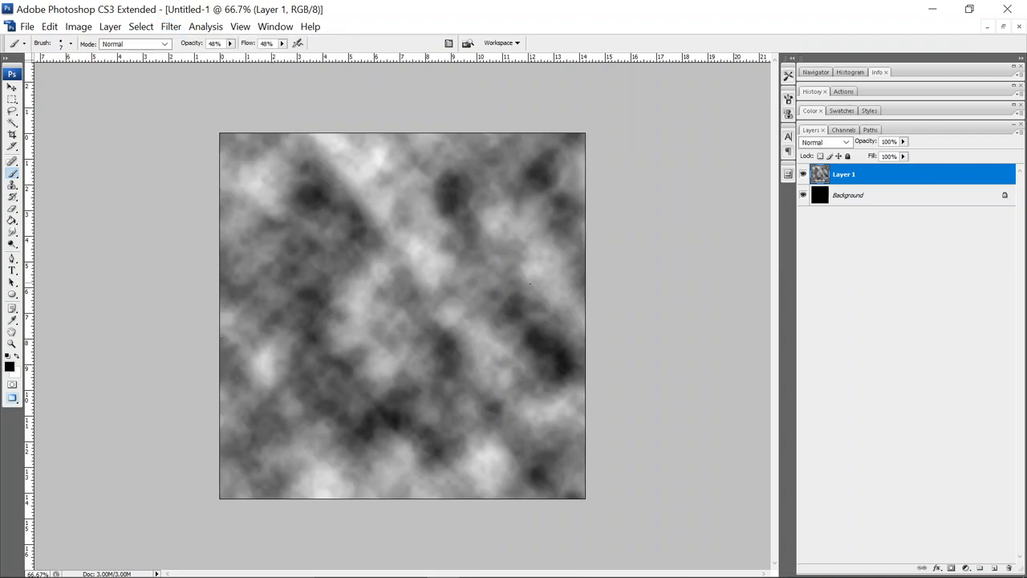
pyautogui.moveTo(607, 356)
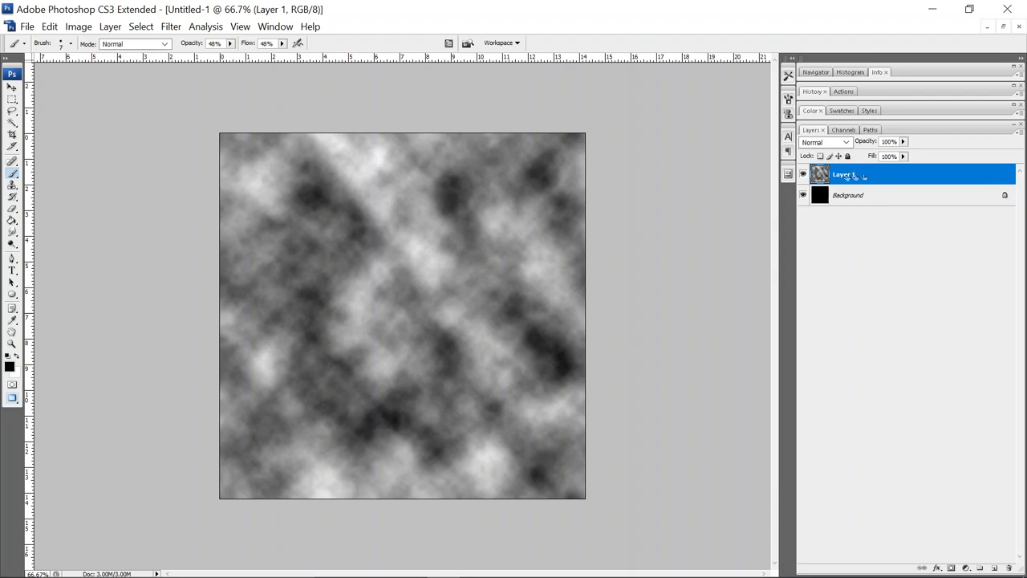
pyautogui.doubleClick(843, 174)
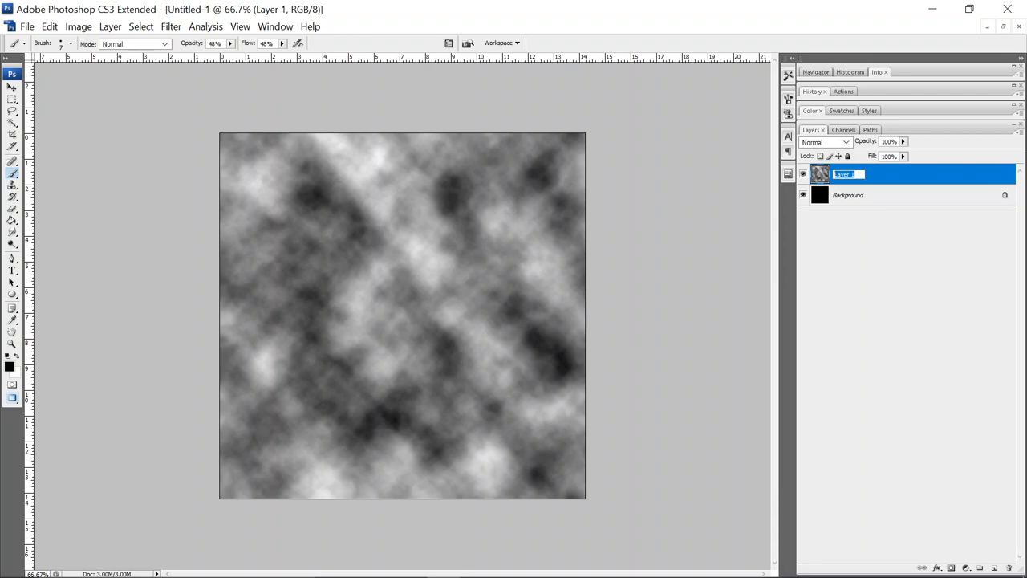
pyautogui.write('R')
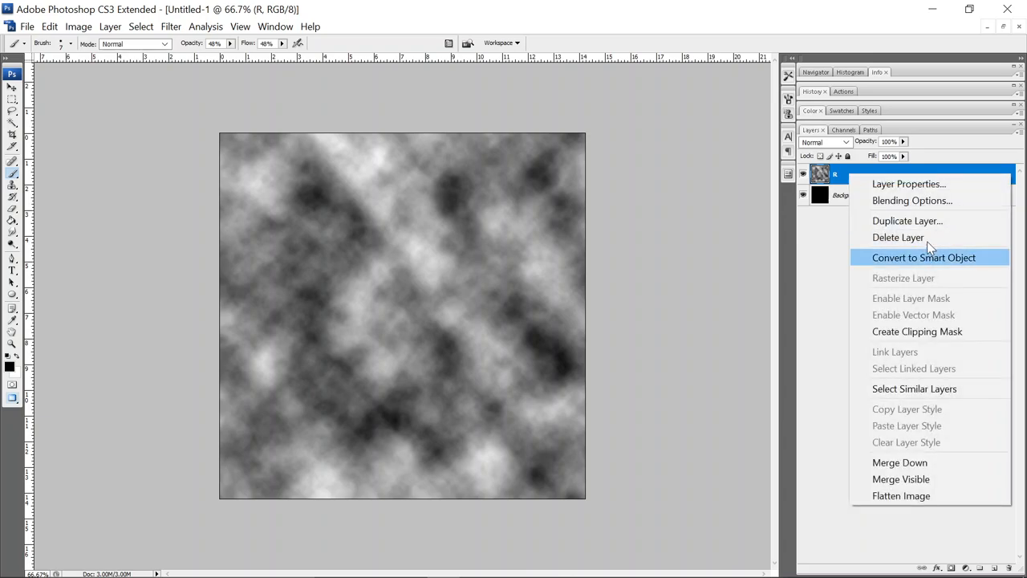
# Duplicate the R layer and rename the copy to G
pyautogui.click(907, 222)
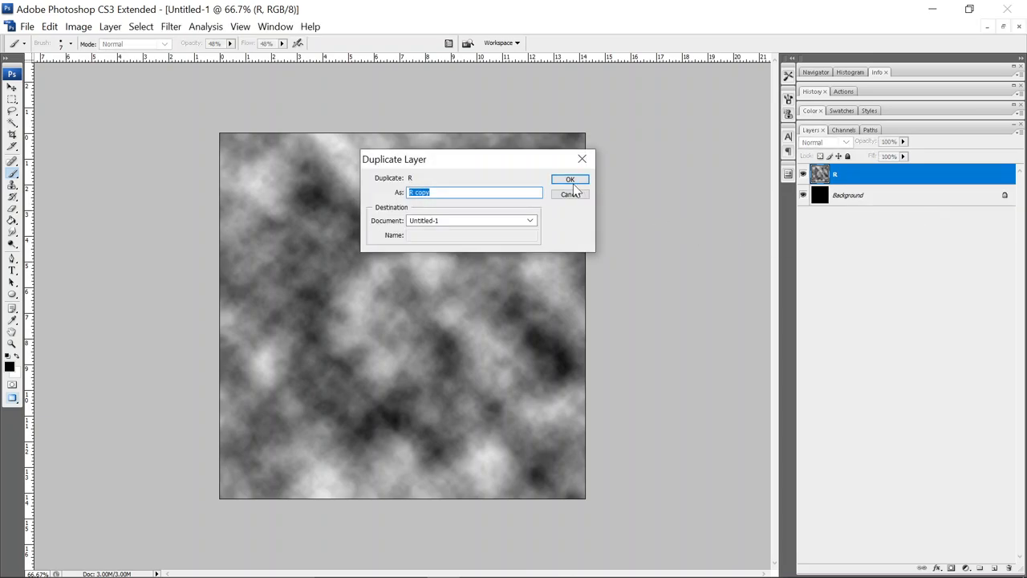
pyautogui.click(571, 180)
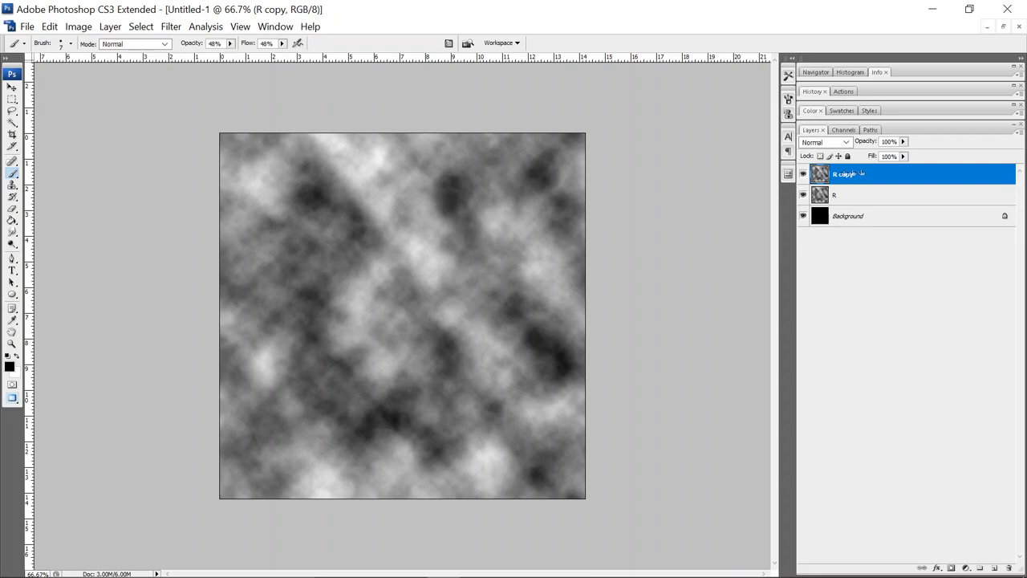
pyautogui.doubleClick(844, 173)
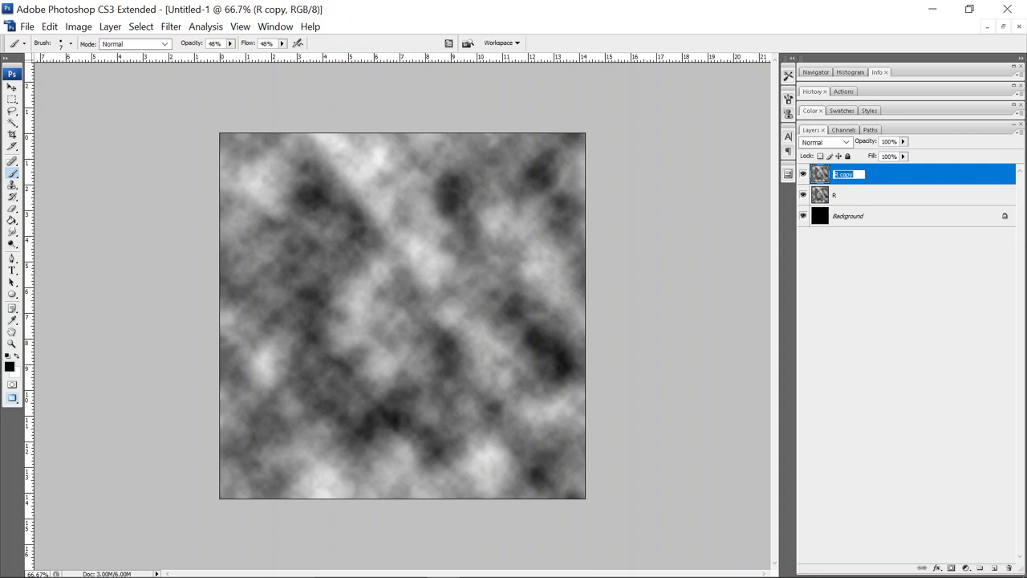
pyautogui.write('G')
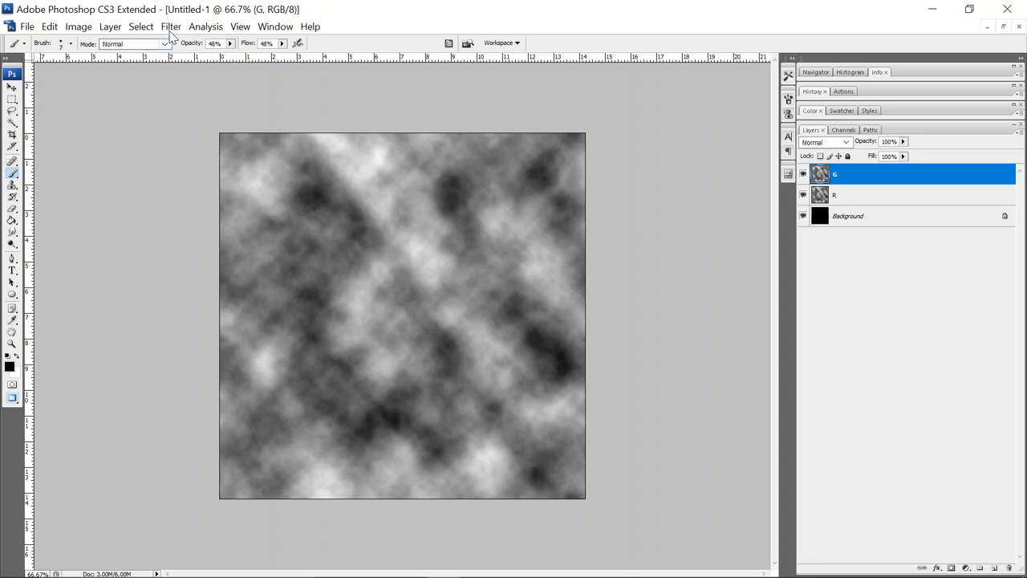
# Offset the G clouds +349 pixels horizontally plus a vertical shift with Wrap Around
pyautogui.click(170, 26)
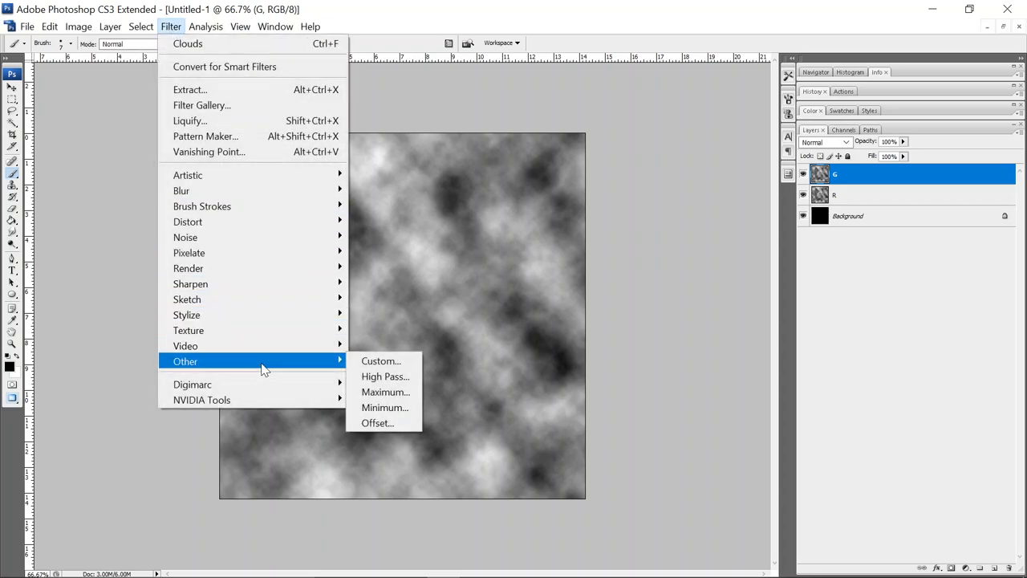
pyautogui.click(377, 424)
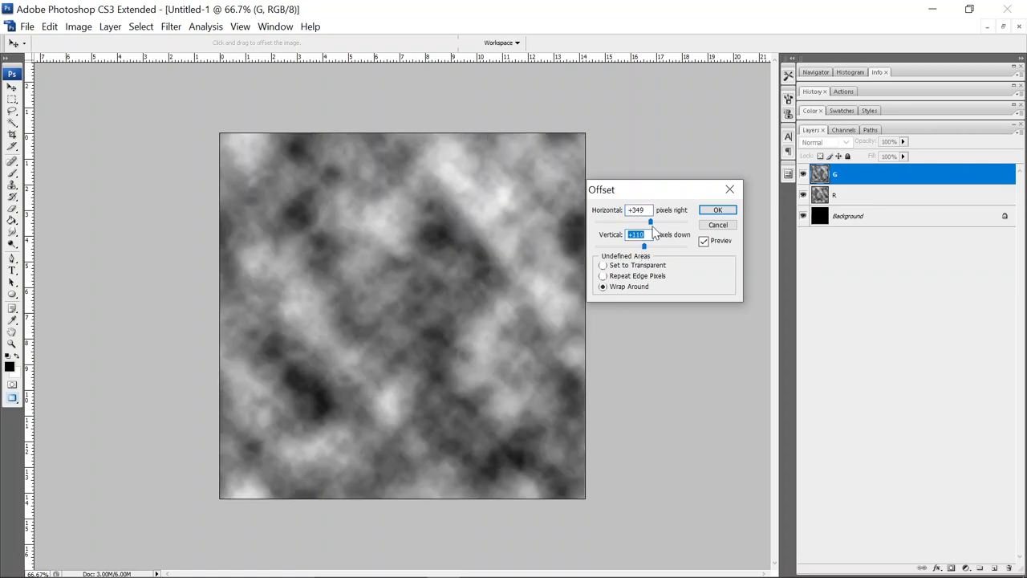
pyautogui.moveTo(666, 218)
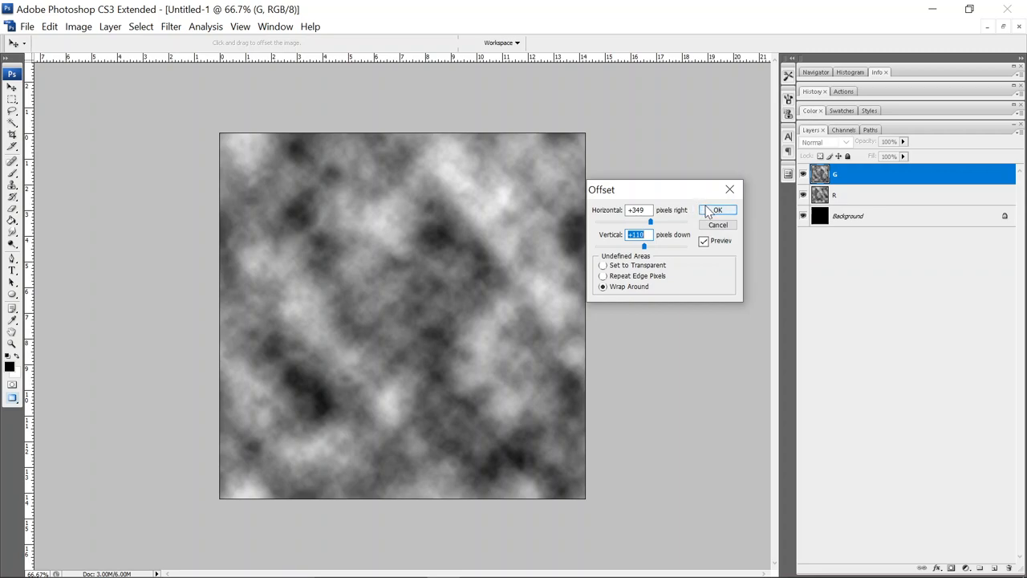
pyautogui.click(718, 208)
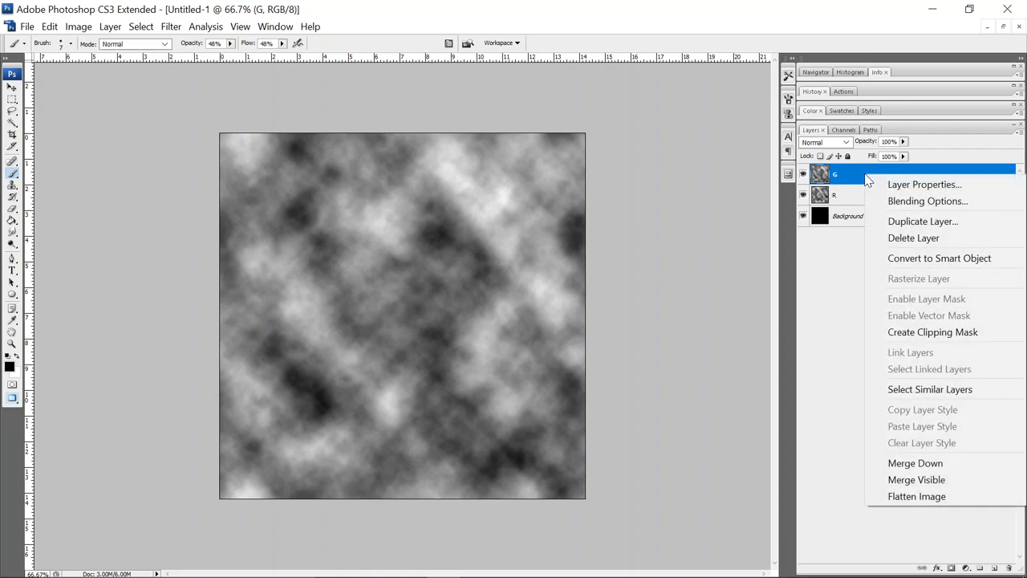
# Duplicate G as layer B and reapply the Offset filter to shift its clouds further
pyautogui.click(923, 222)
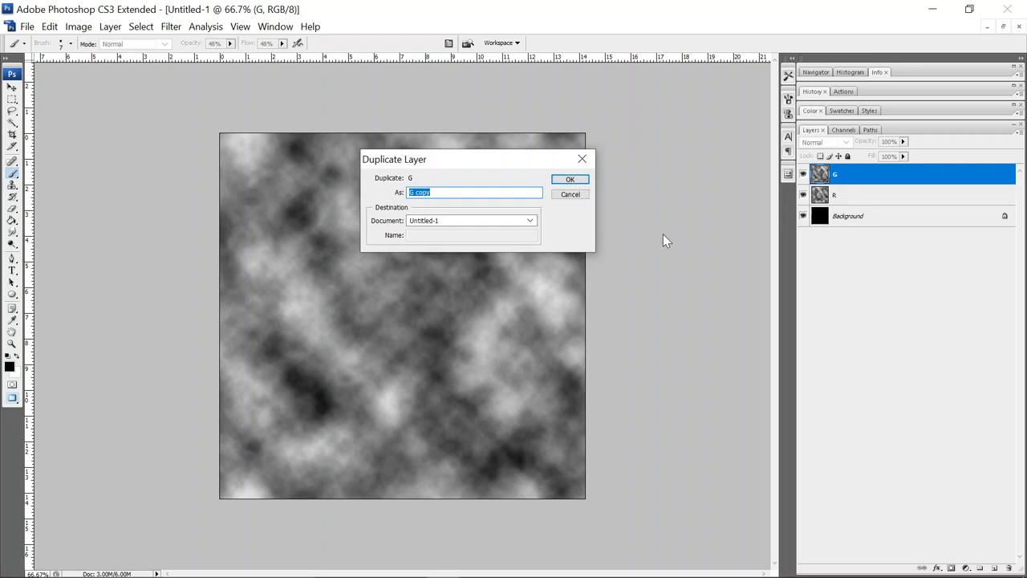
pyautogui.click(571, 178)
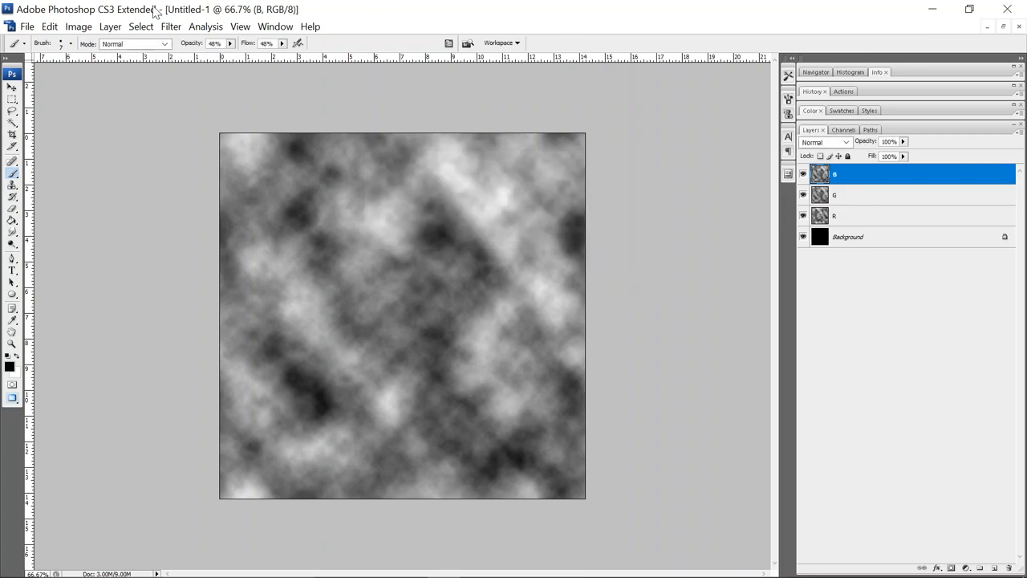
pyautogui.click(171, 25)
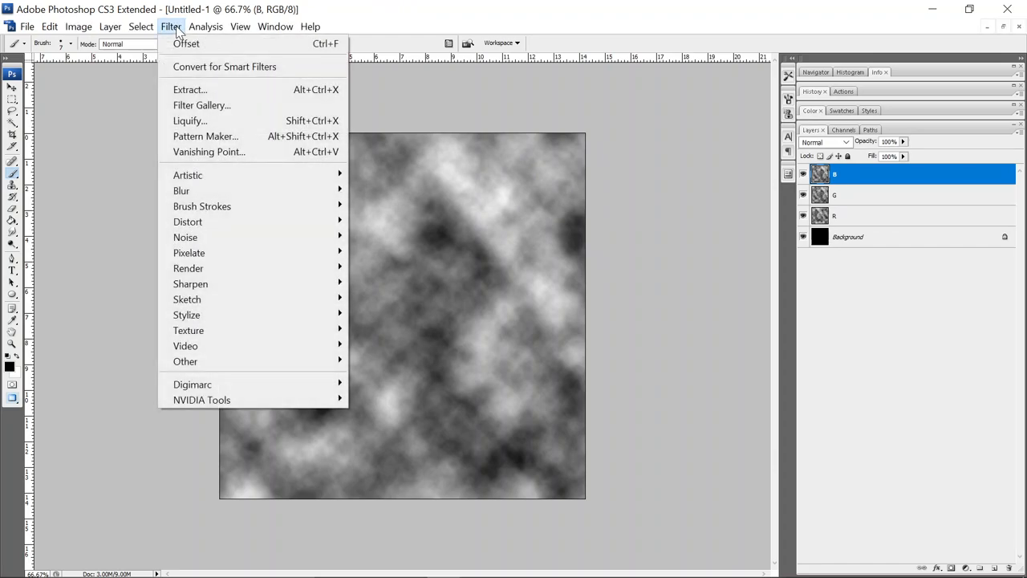
pyautogui.click(205, 25)
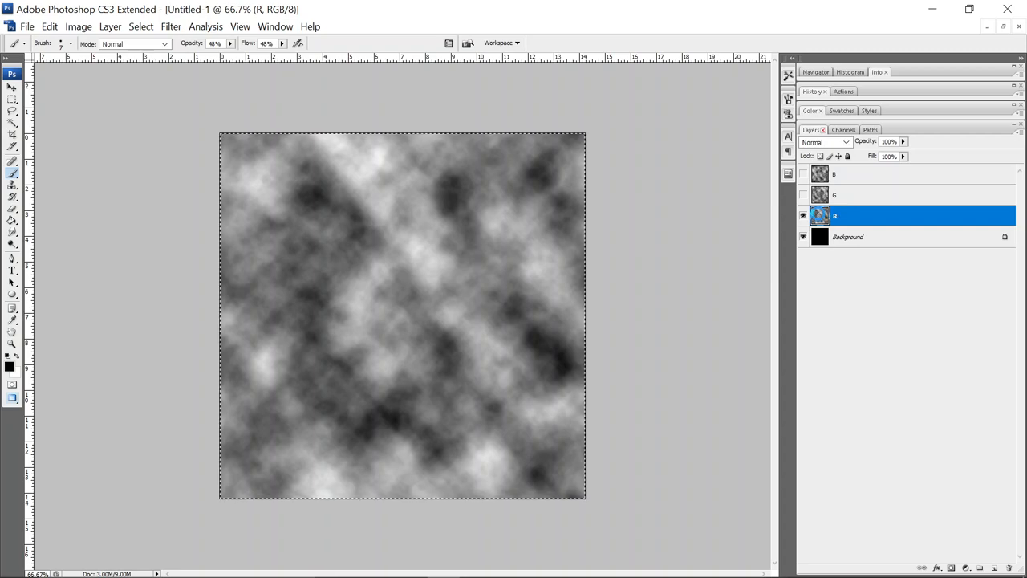
# Hide layer R and paste its clouds into the Background's Red channel, then view RGB
pyautogui.click(803, 216)
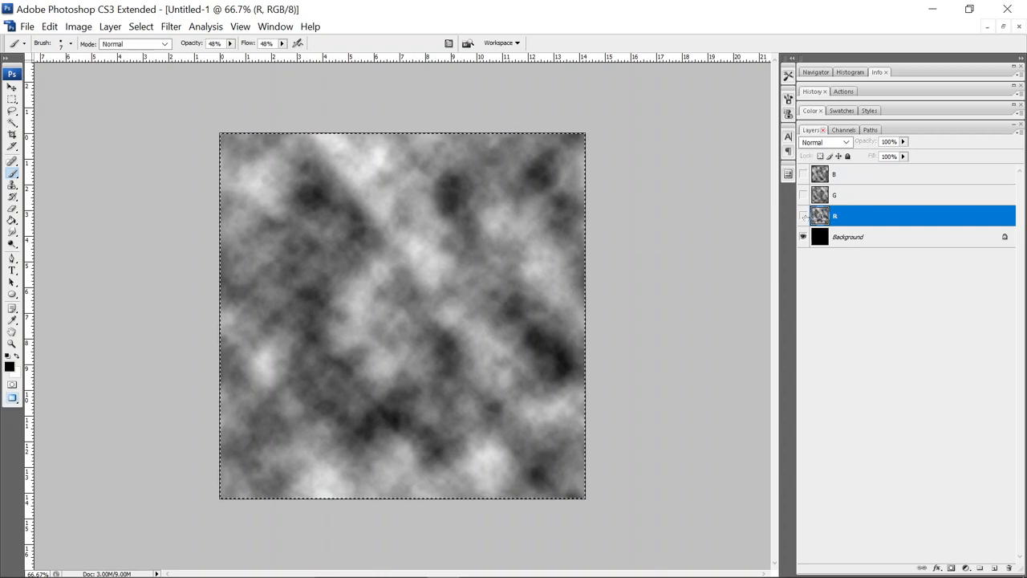
pyautogui.click(848, 236)
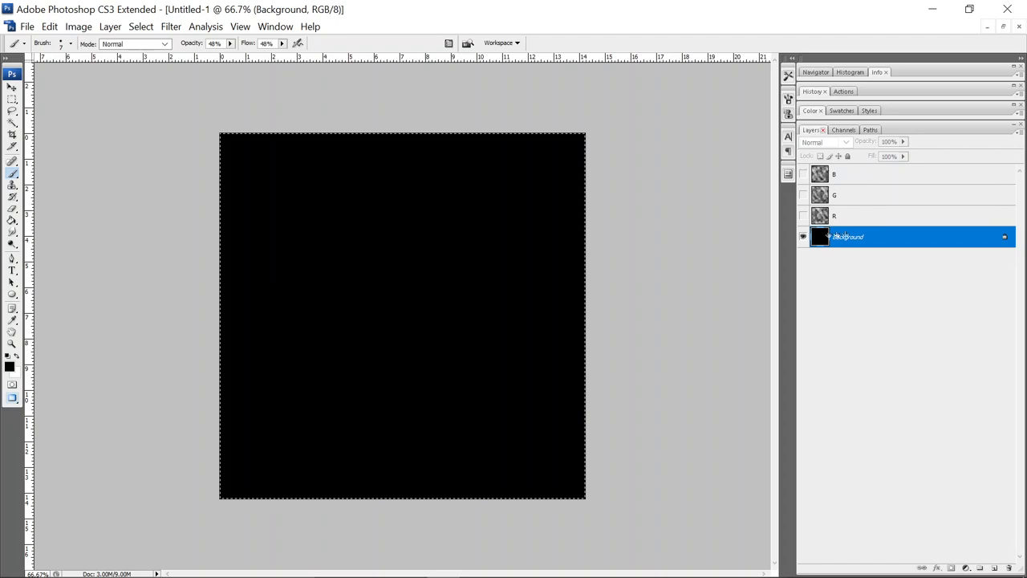
pyautogui.click(840, 128)
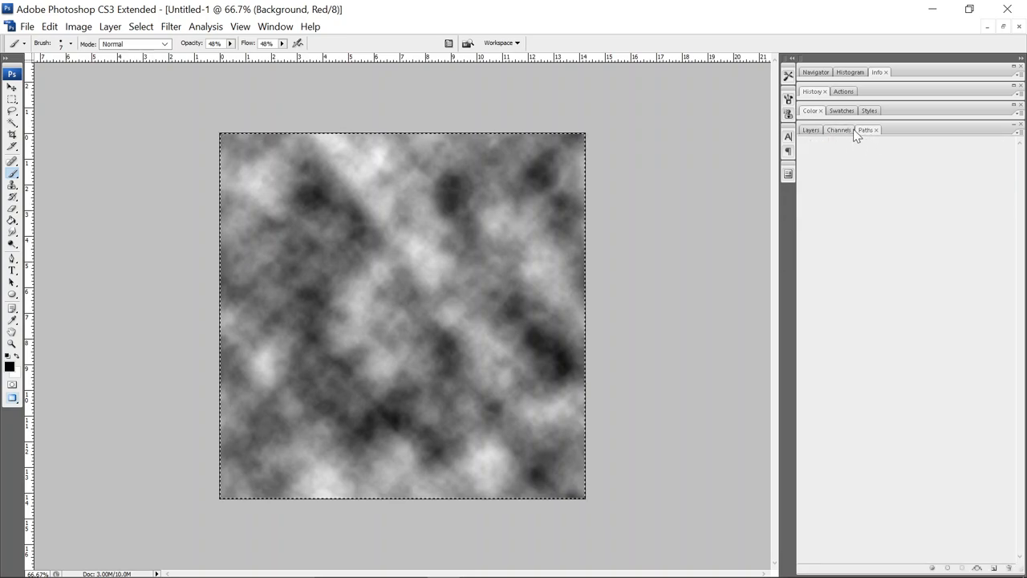
pyautogui.click(838, 144)
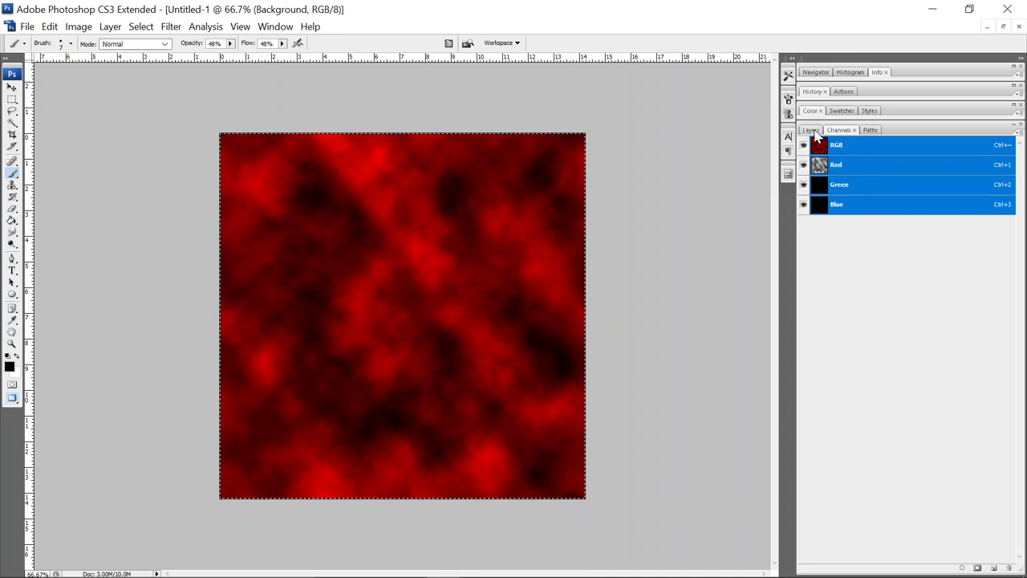
pyautogui.click(812, 128)
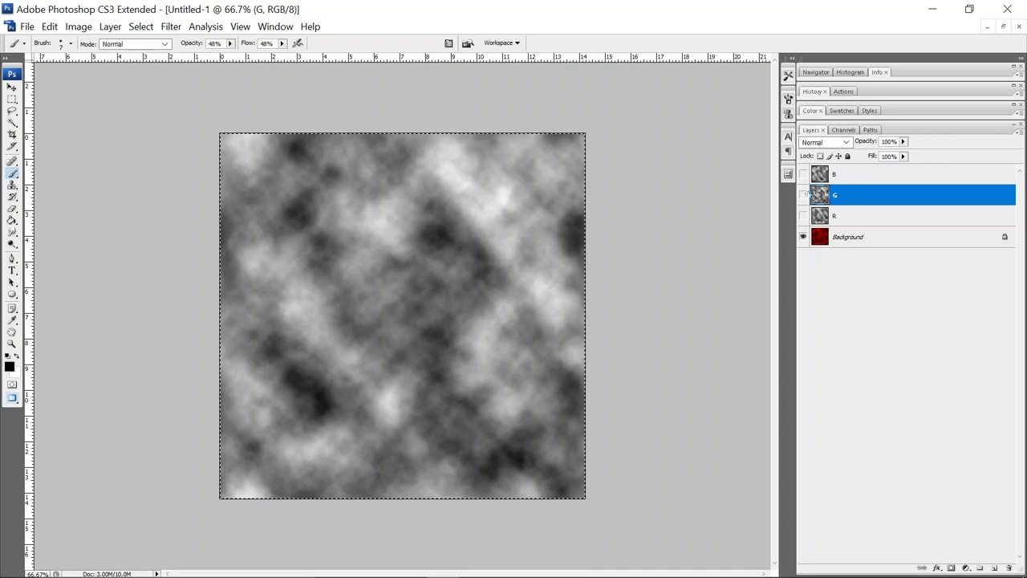
# Paste the G clouds into the Background's Green channel, giving red-green clouds
pyautogui.click(848, 236)
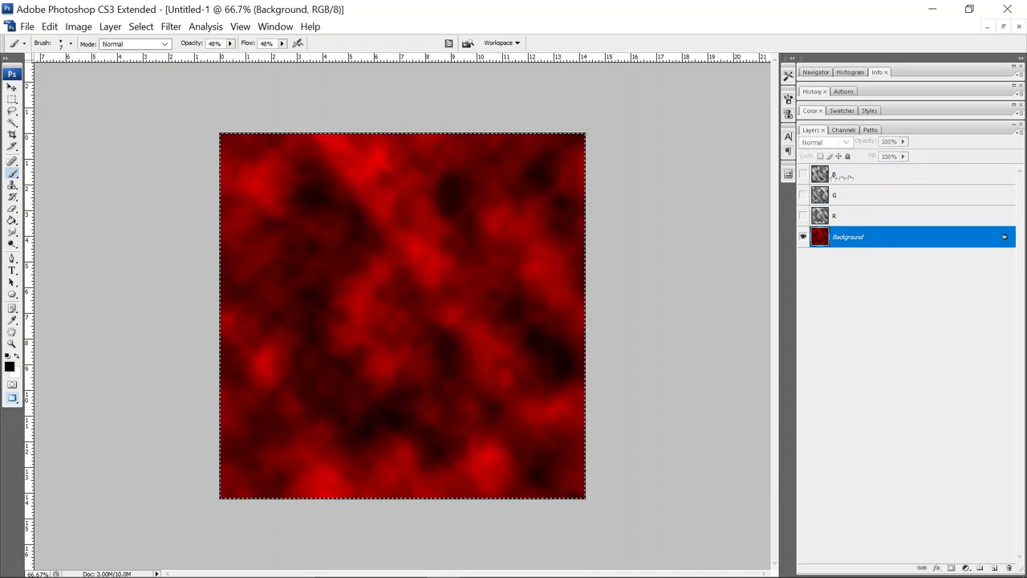
pyautogui.click(840, 128)
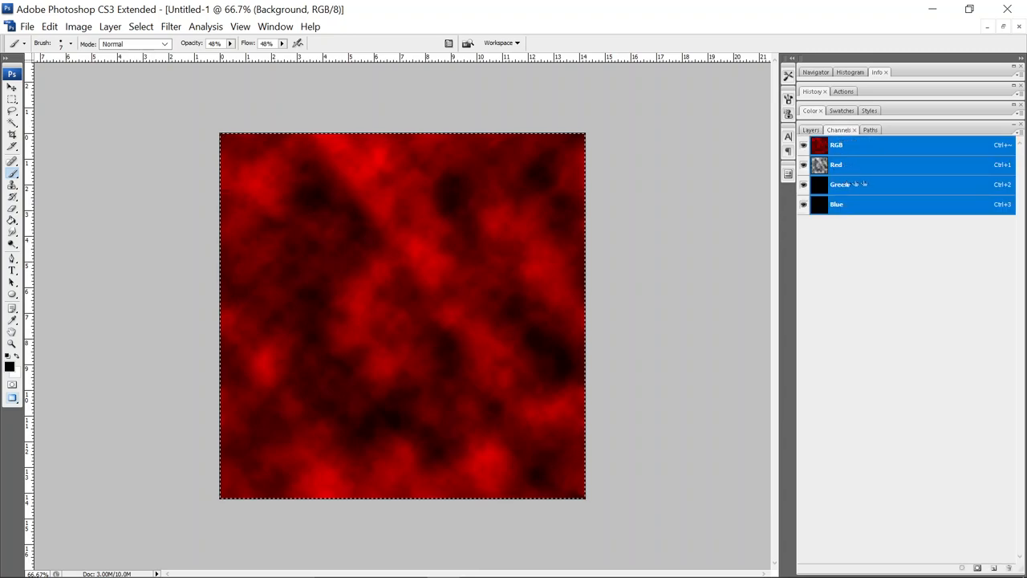
pyautogui.click(840, 183)
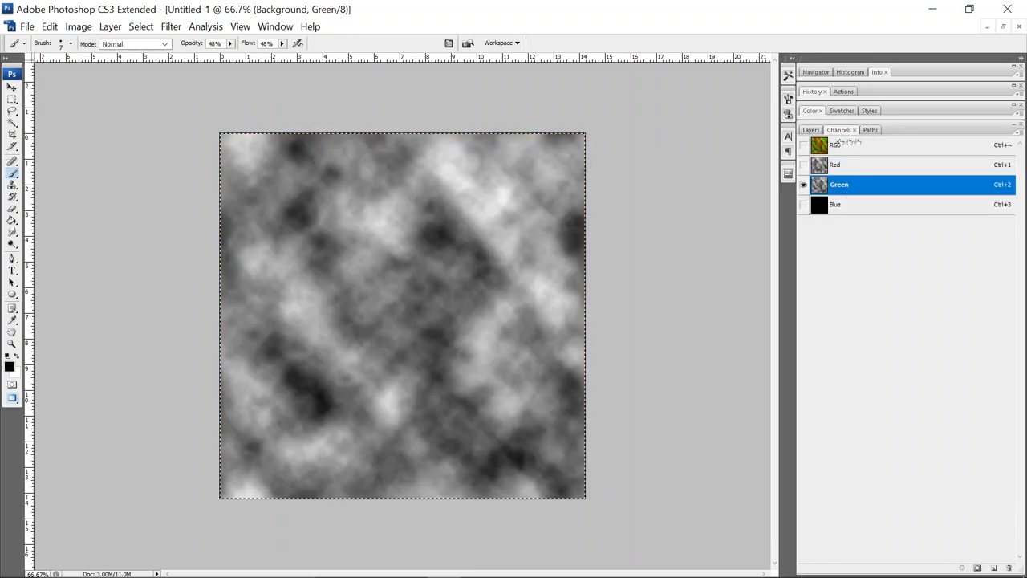
pyautogui.click(840, 145)
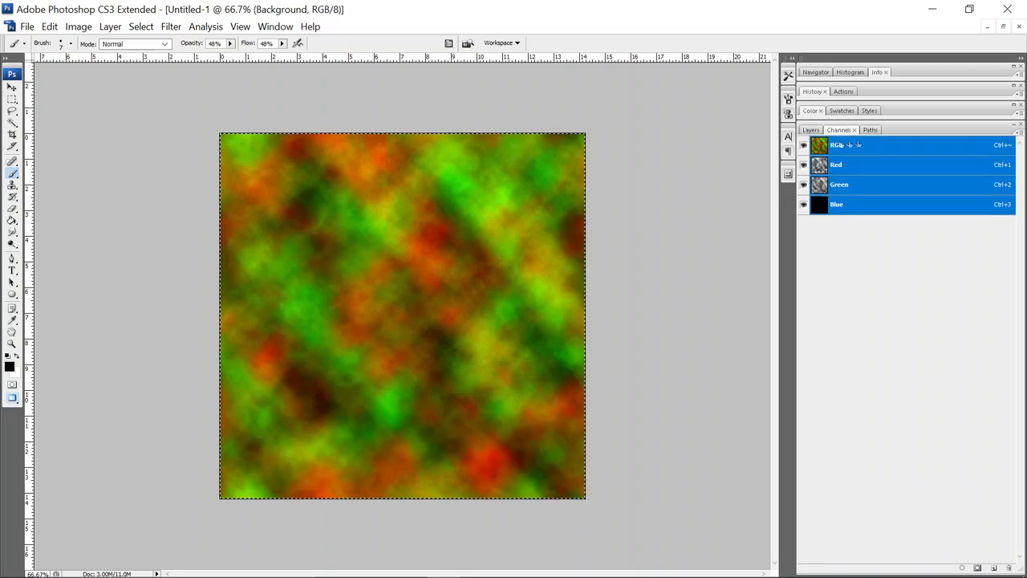
pyautogui.click(809, 129)
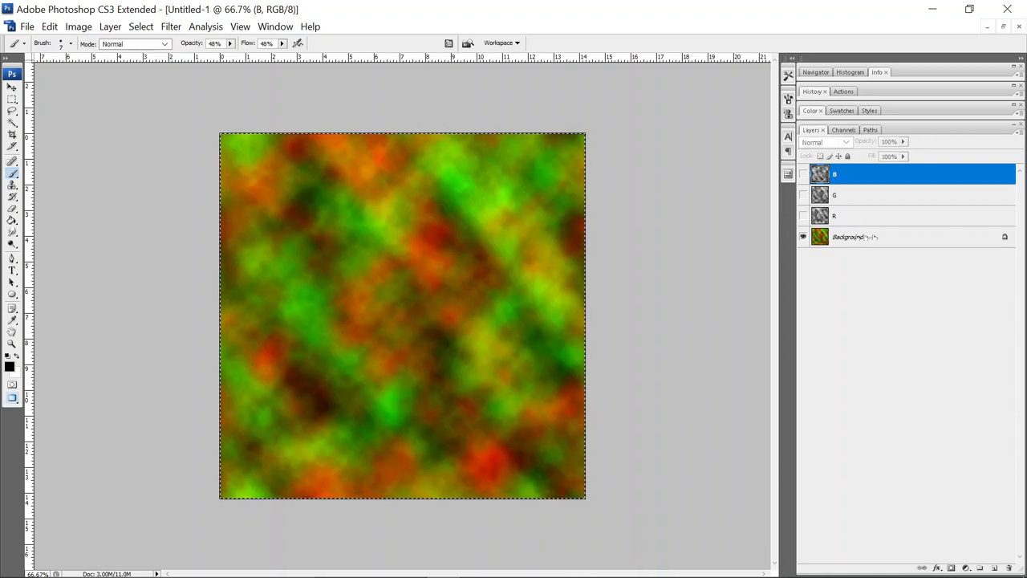
# Paste the B clouds into the Background's Blue channel, completing the RGB cloud texture
pyautogui.click(848, 236)
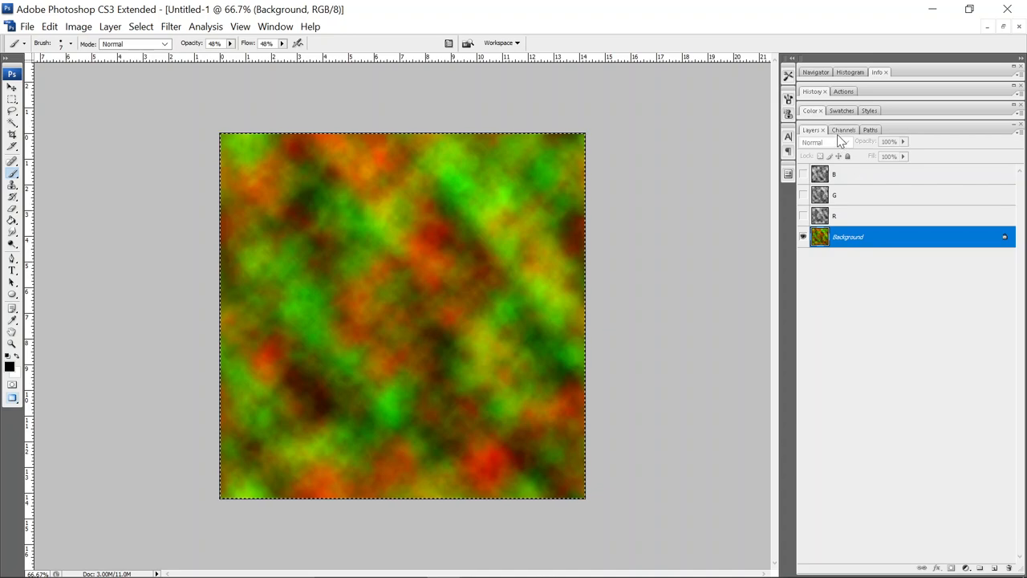
pyautogui.click(841, 128)
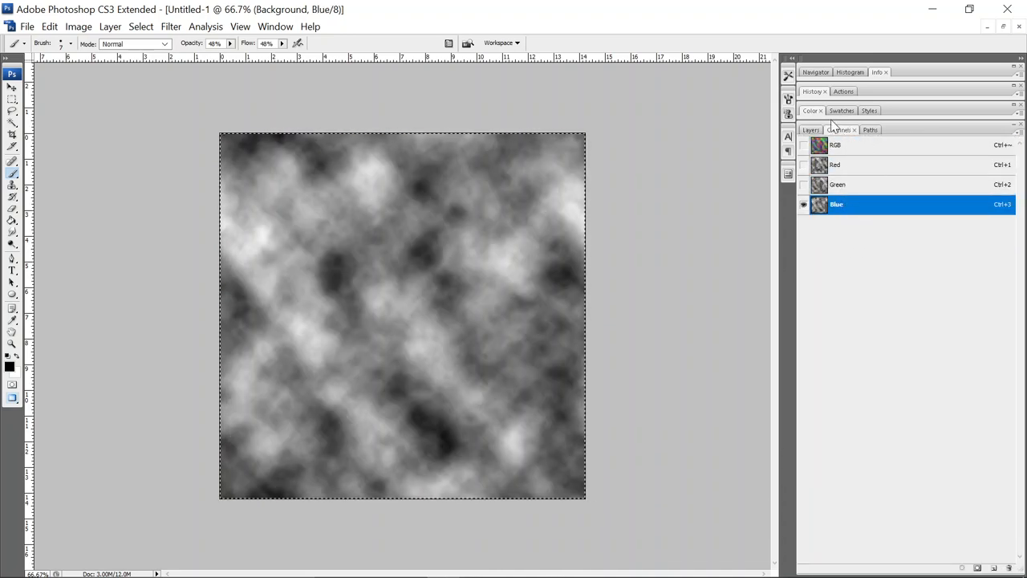
pyautogui.click(838, 145)
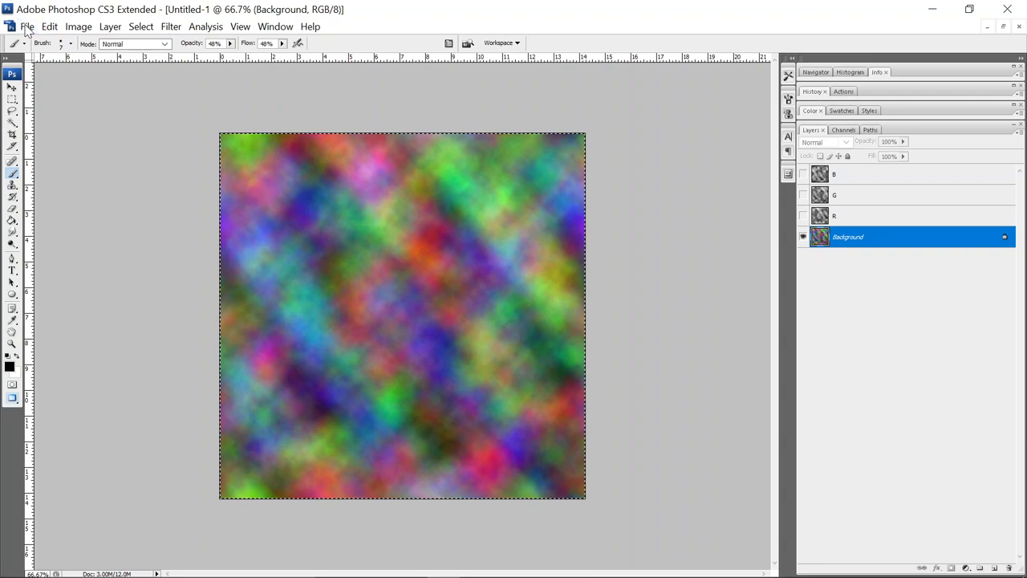
pyautogui.click(26, 26)
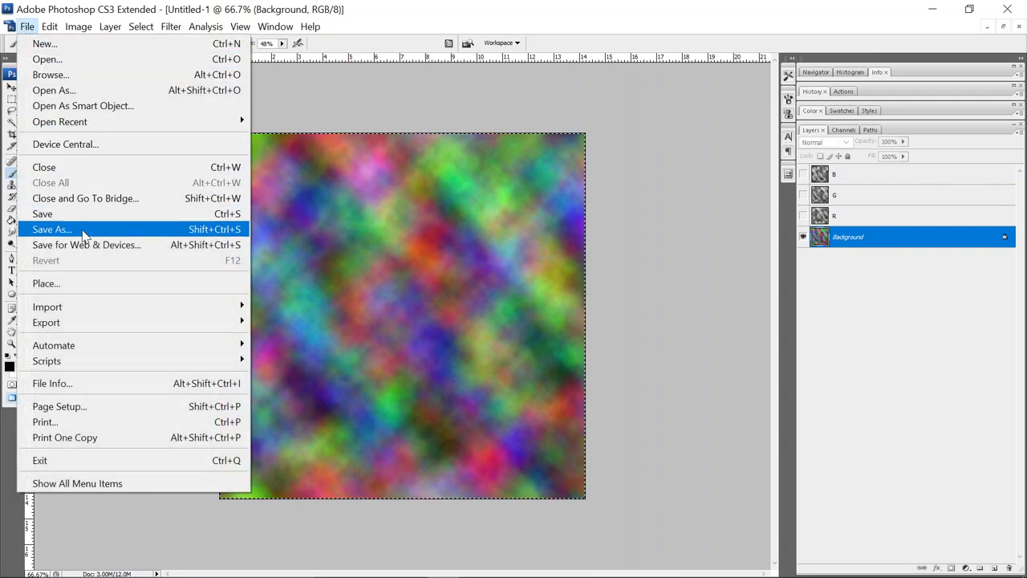
pyautogui.moveTo(95, 231)
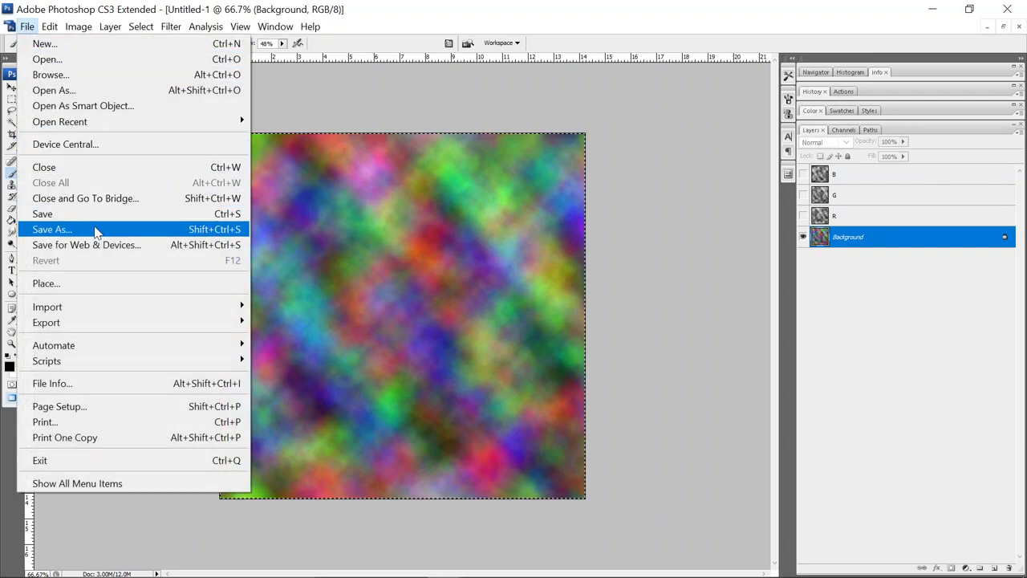